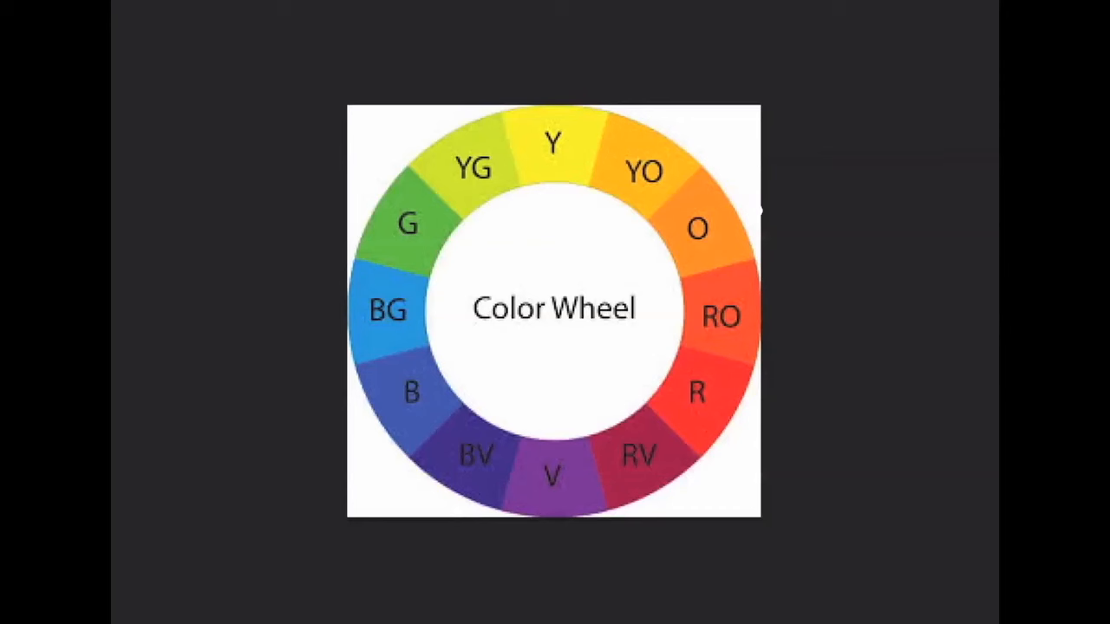
{"action": "mouse_move", "coordinate": [825, 309]}
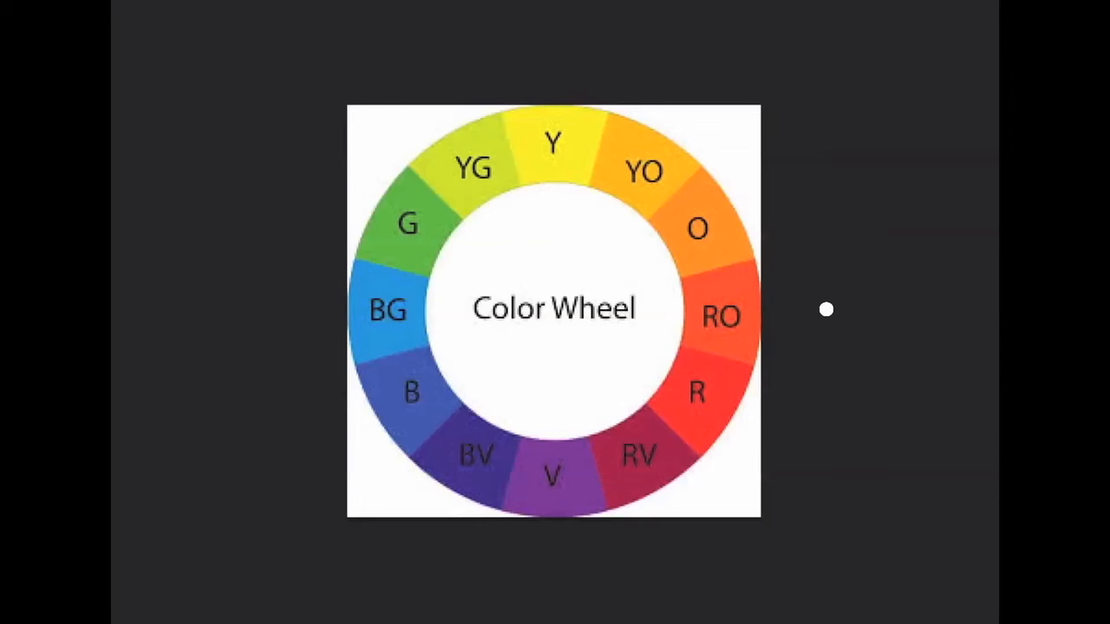
{"action": "mouse_move", "coordinate": [835, 220]}
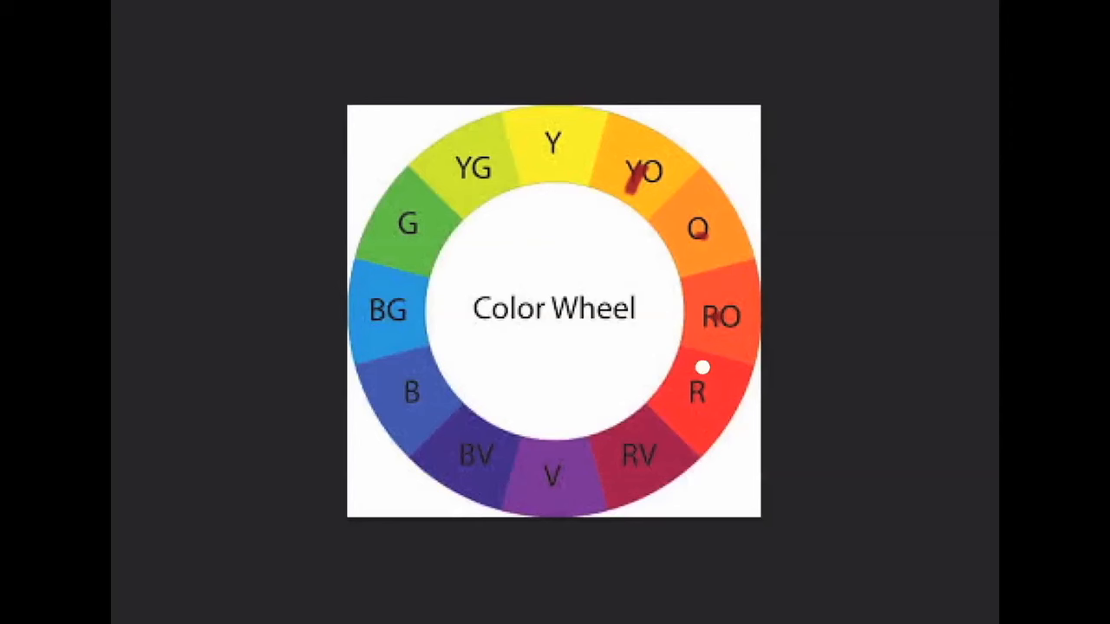
{"action": "mouse_move", "coordinate": [437, 440]}
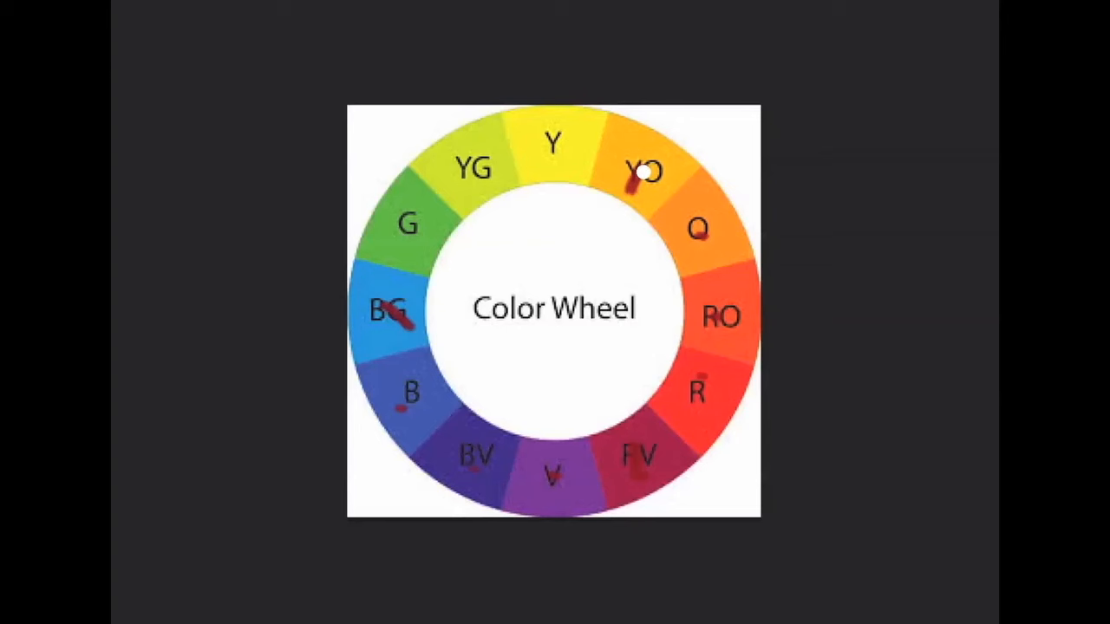
{"action": "mouse_move", "coordinate": [633, 471]}
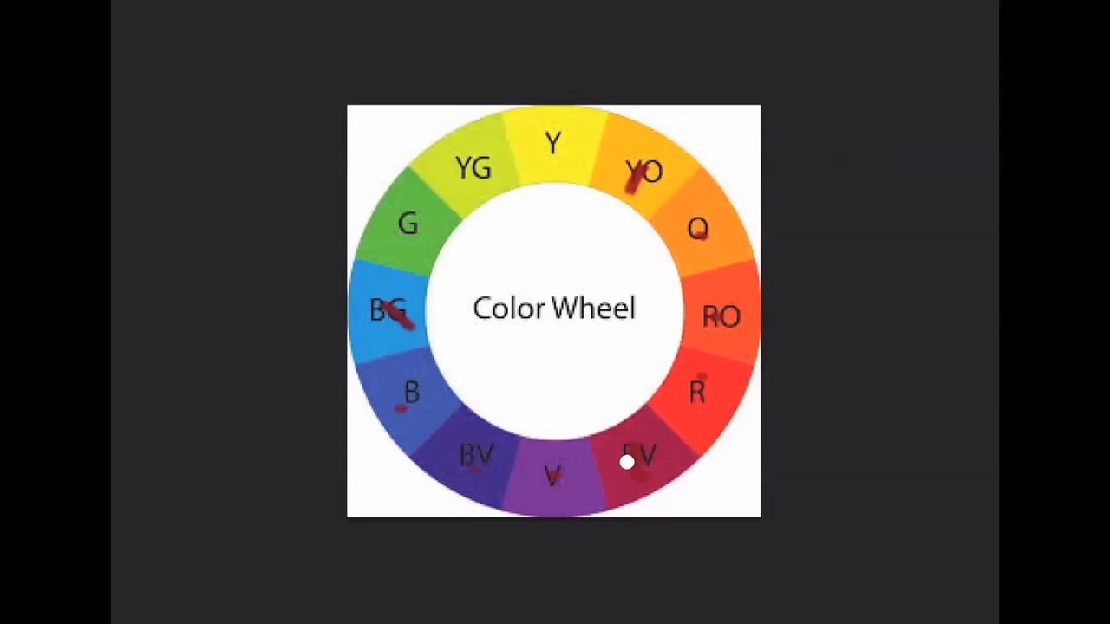
{"action": "mouse_move", "coordinate": [641, 468]}
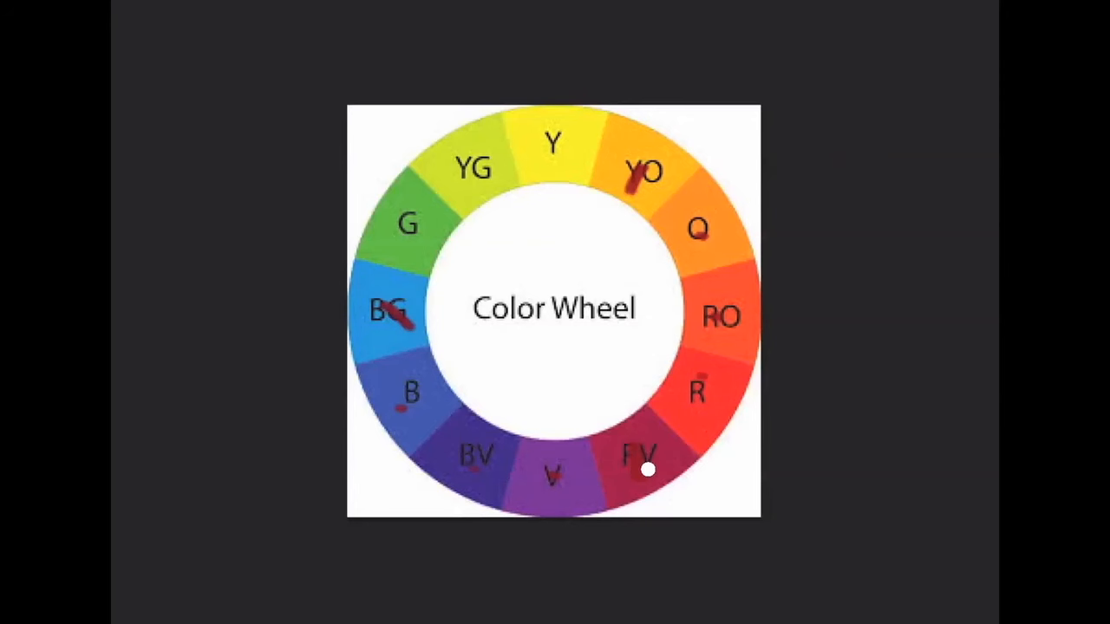
{"action": "mouse_move", "coordinate": [385, 319]}
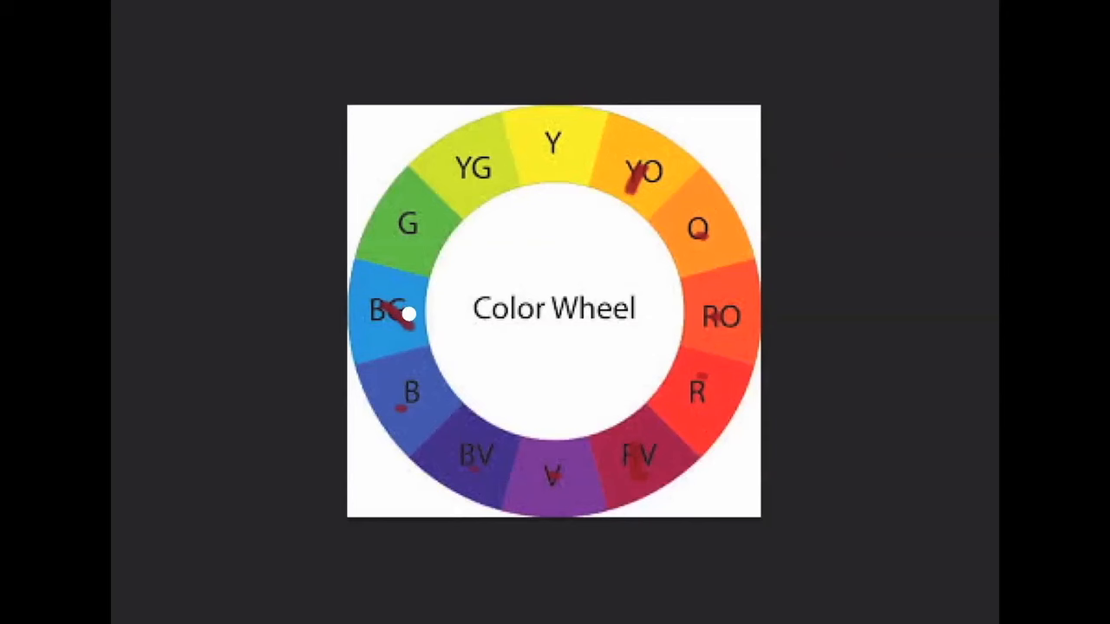
{"action": "mouse_move", "coordinate": [413, 385]}
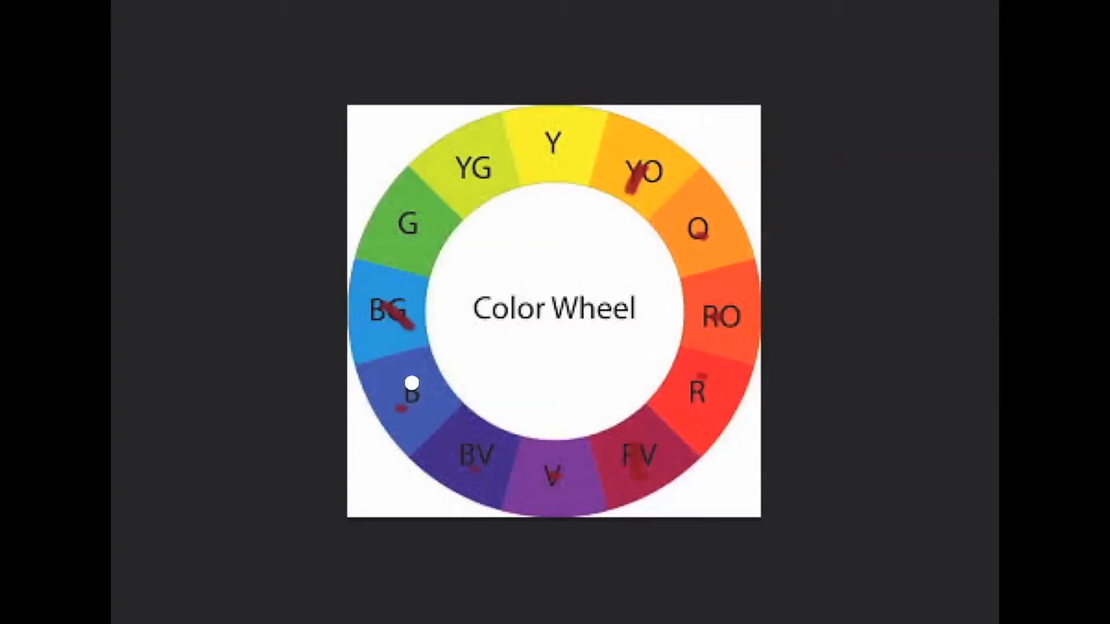
{"action": "mouse_move", "coordinate": [437, 379]}
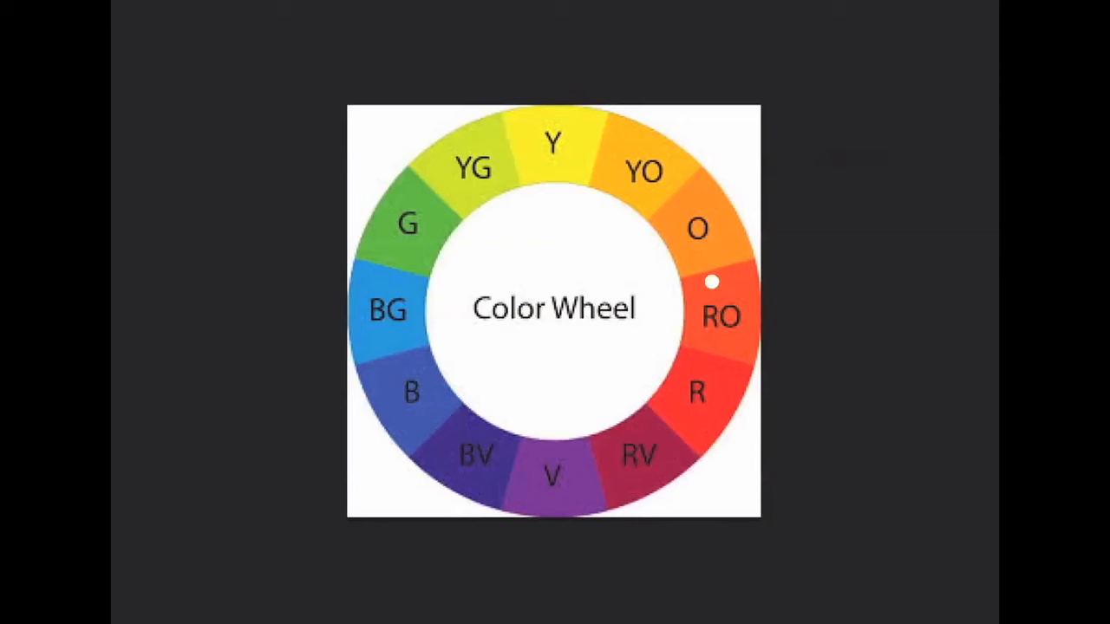
{"action": "mouse_move", "coordinate": [683, 395]}
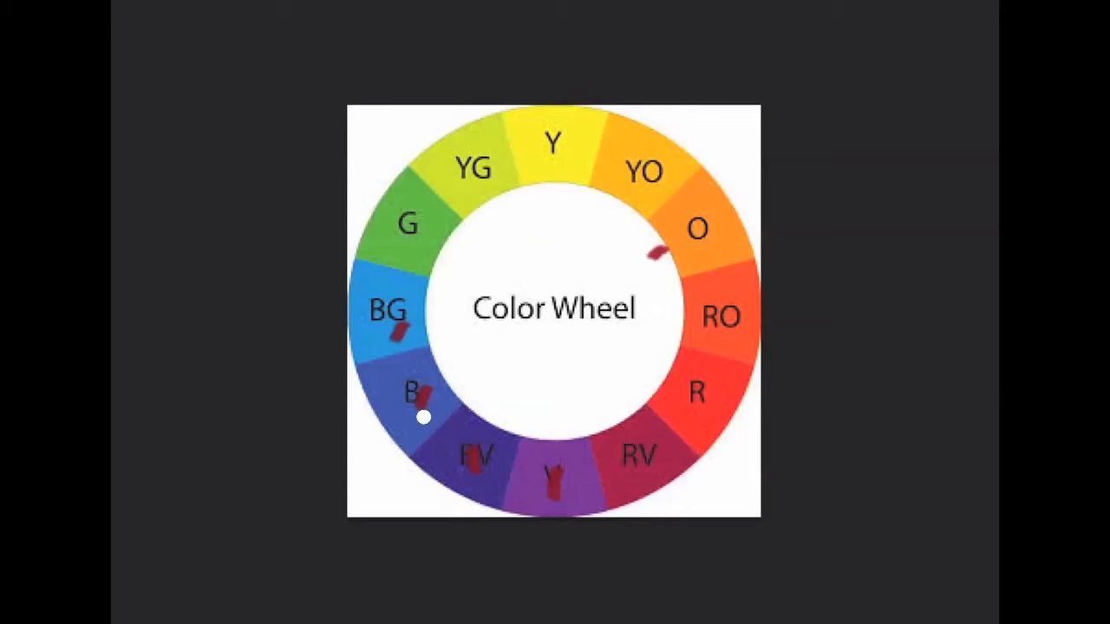
{"action": "mouse_move", "coordinate": [423, 383]}
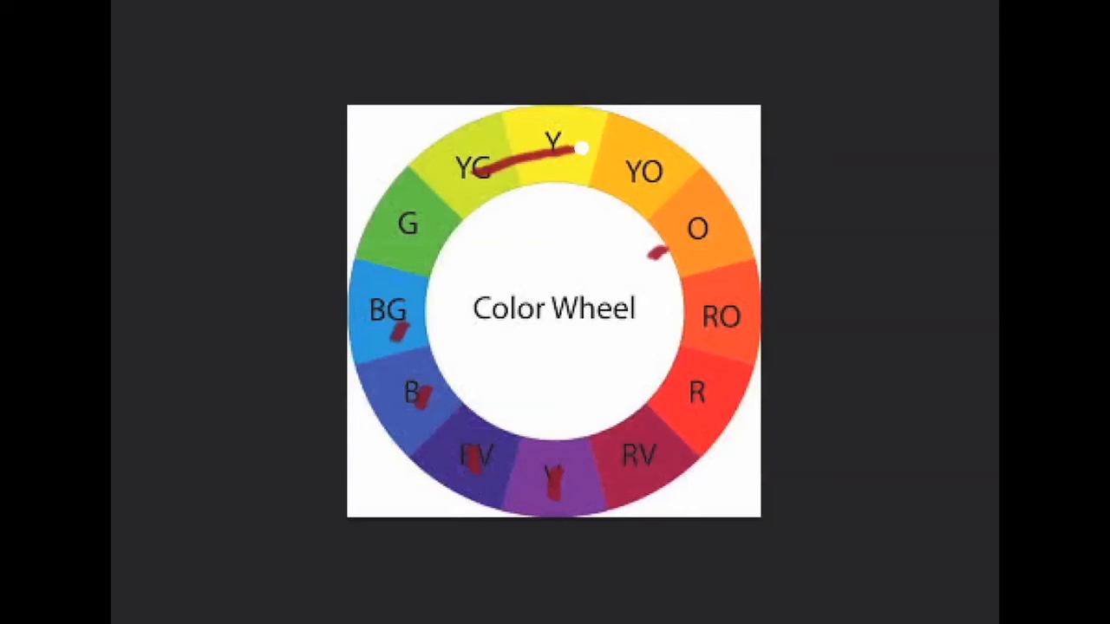
Paint a brush stroke across the yellow-green and yellow hues of the color wheel.
{"action": "left_click_drag", "start_coordinate": [581, 147], "coordinate": [728, 330]}
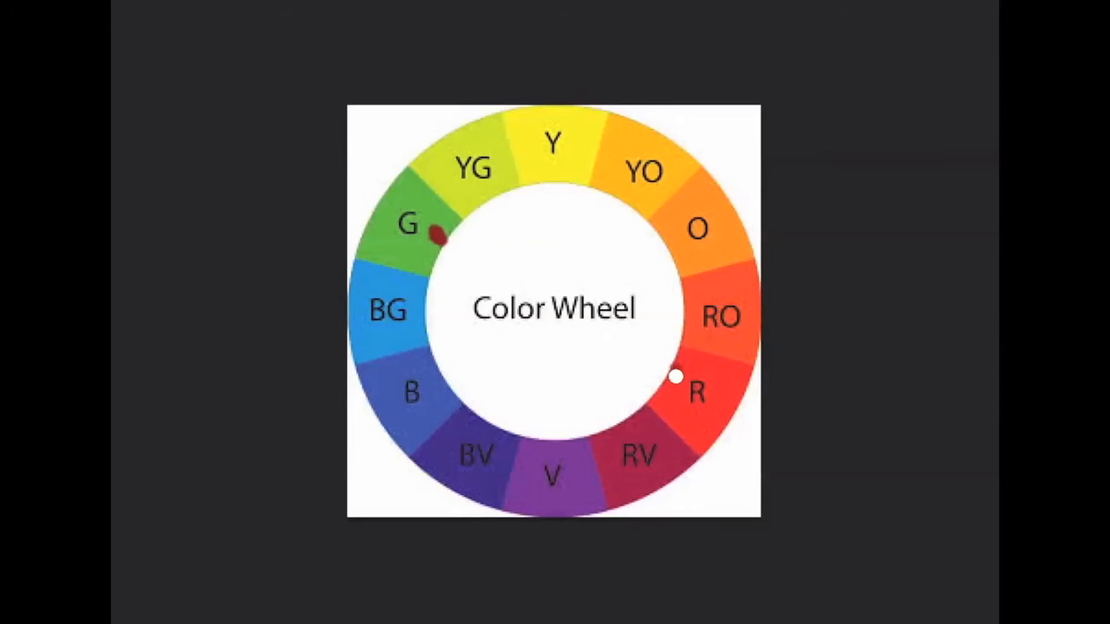
Clear the split-complementary strokes and dab dark red marks on Y, O, R, V, B and G.
{"action": "left_click_drag", "start_coordinate": [433, 240], "coordinate": [680, 385]}
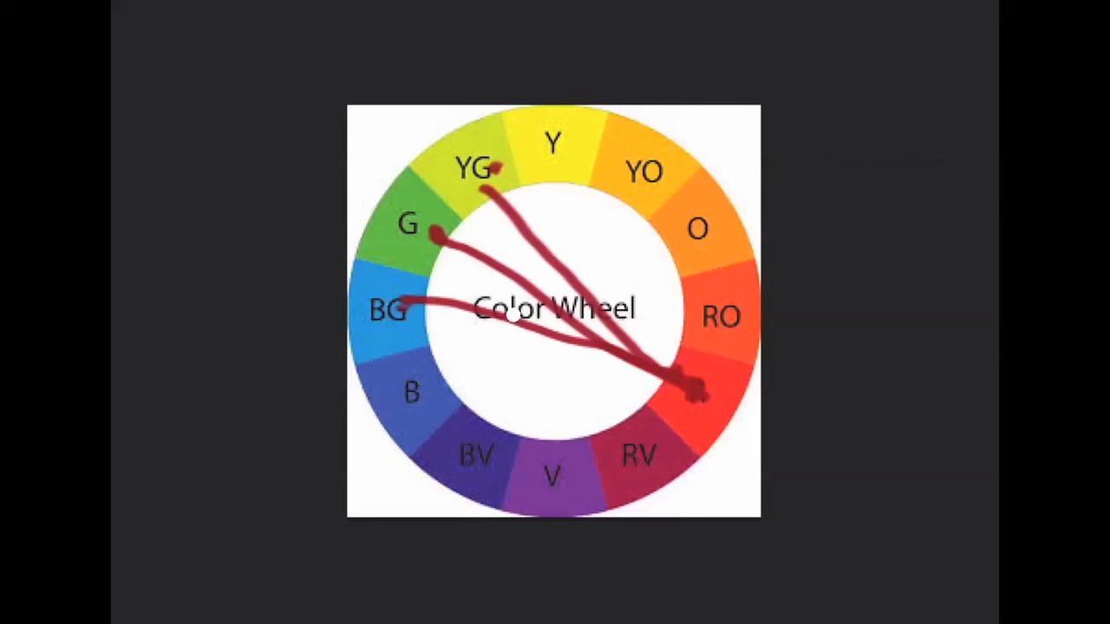
{"action": "mouse_move", "coordinate": [742, 281]}
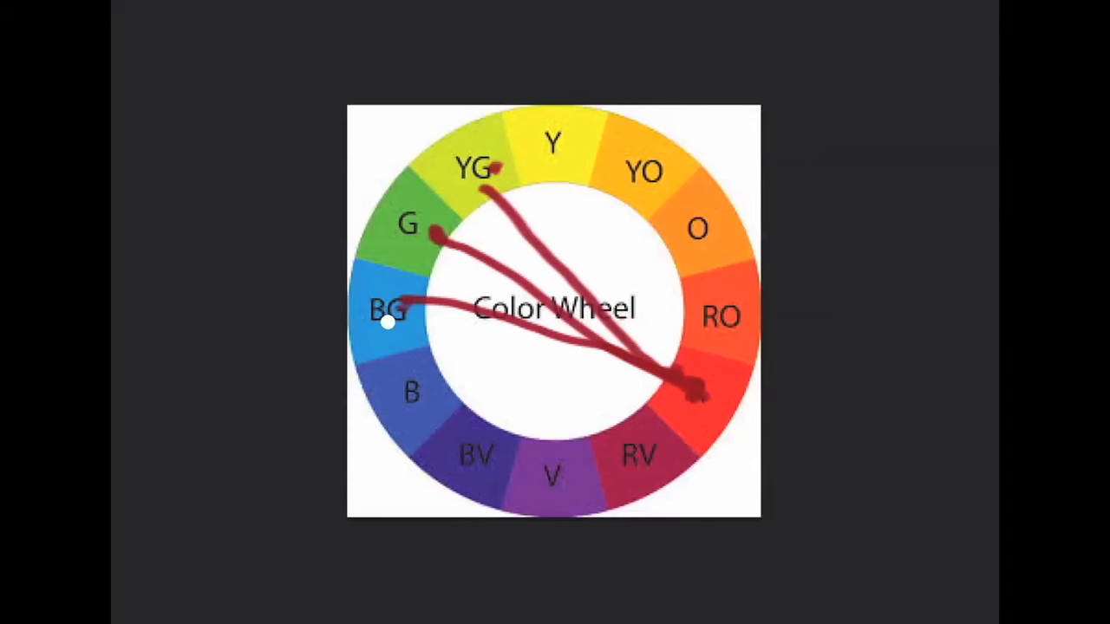
{"action": "mouse_move", "coordinate": [737, 401]}
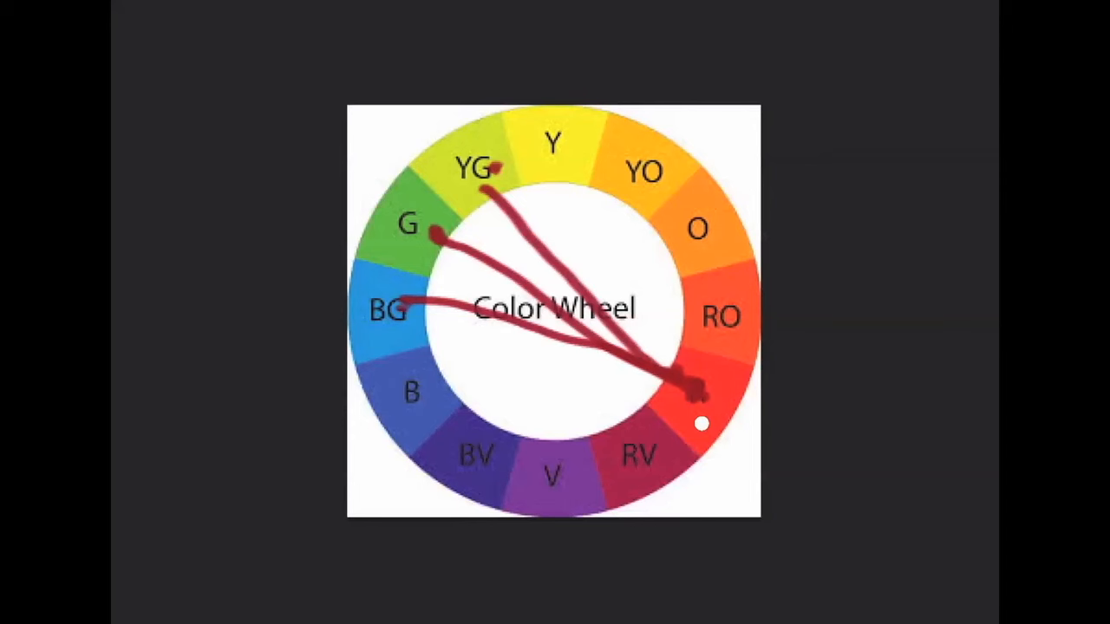
{"action": "mouse_move", "coordinate": [706, 418]}
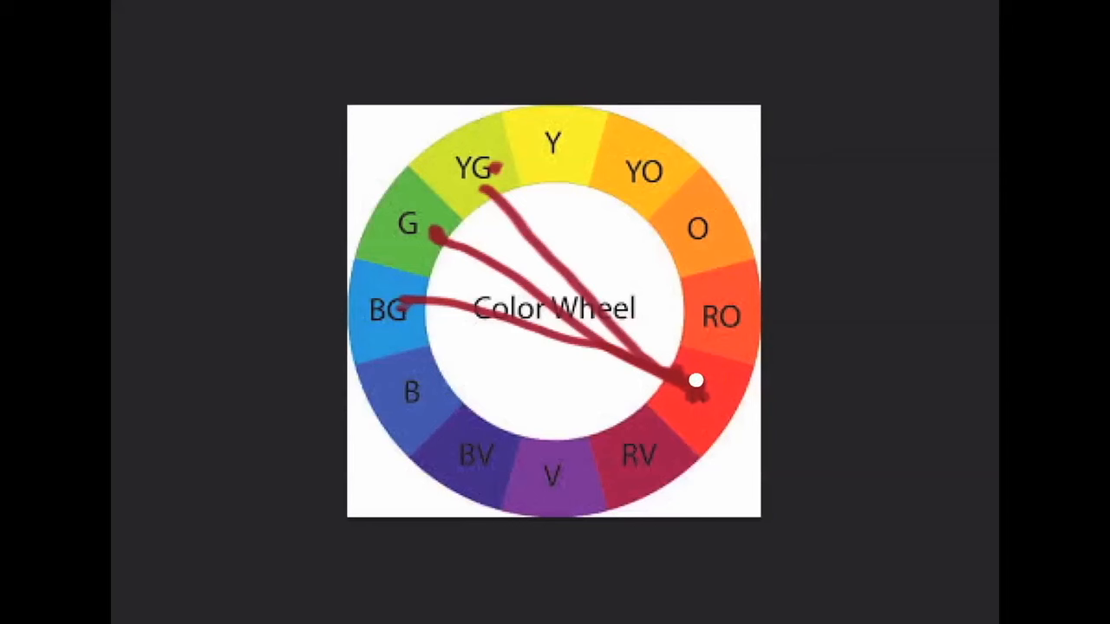
{"action": "left_click_drag", "start_coordinate": [697, 382], "coordinate": [686, 366]}
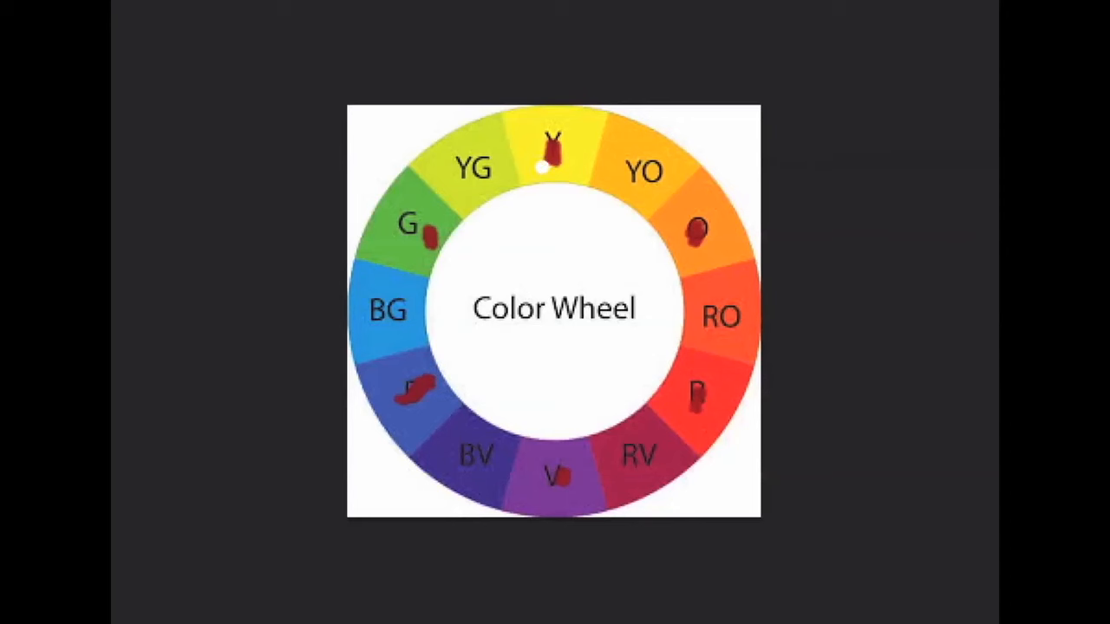
{"action": "mouse_move", "coordinate": [418, 242]}
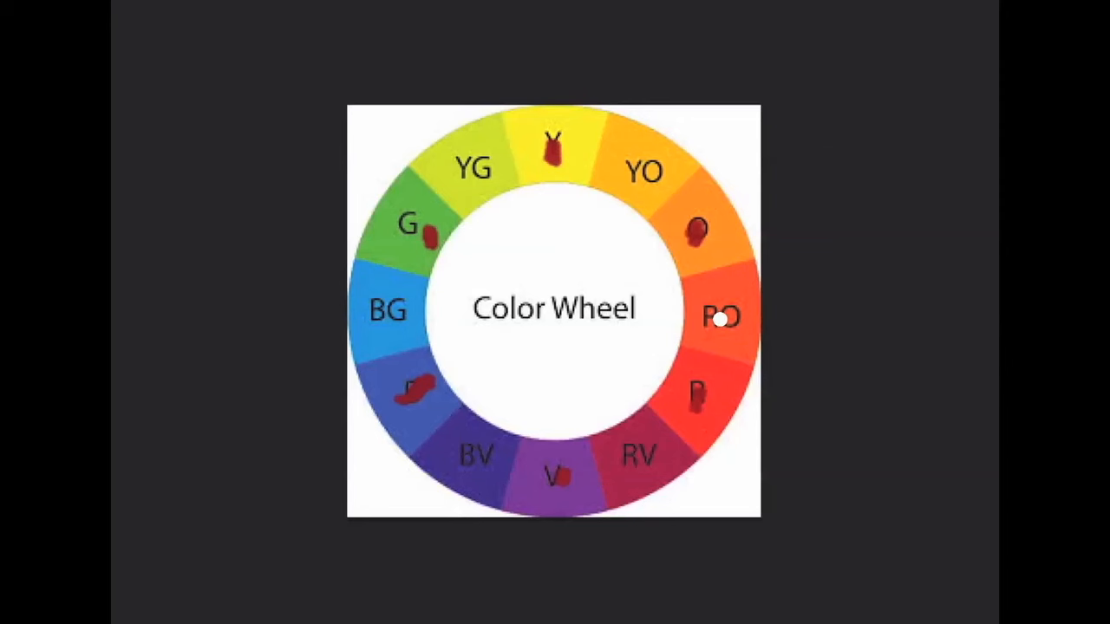
{"action": "mouse_move", "coordinate": [697, 246]}
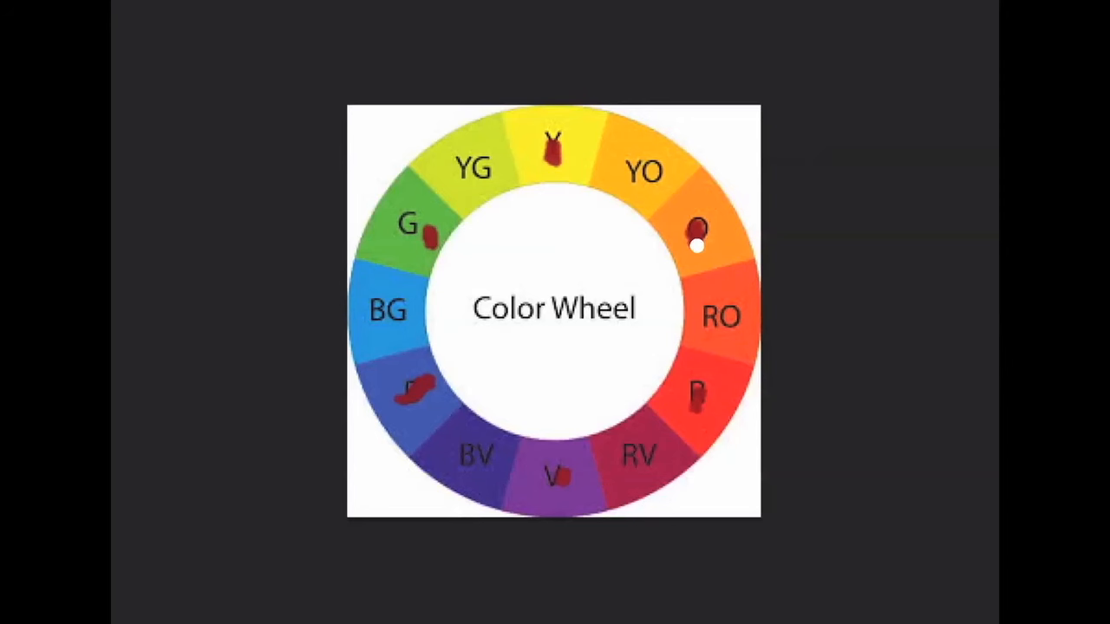
{"action": "mouse_move", "coordinate": [562, 506]}
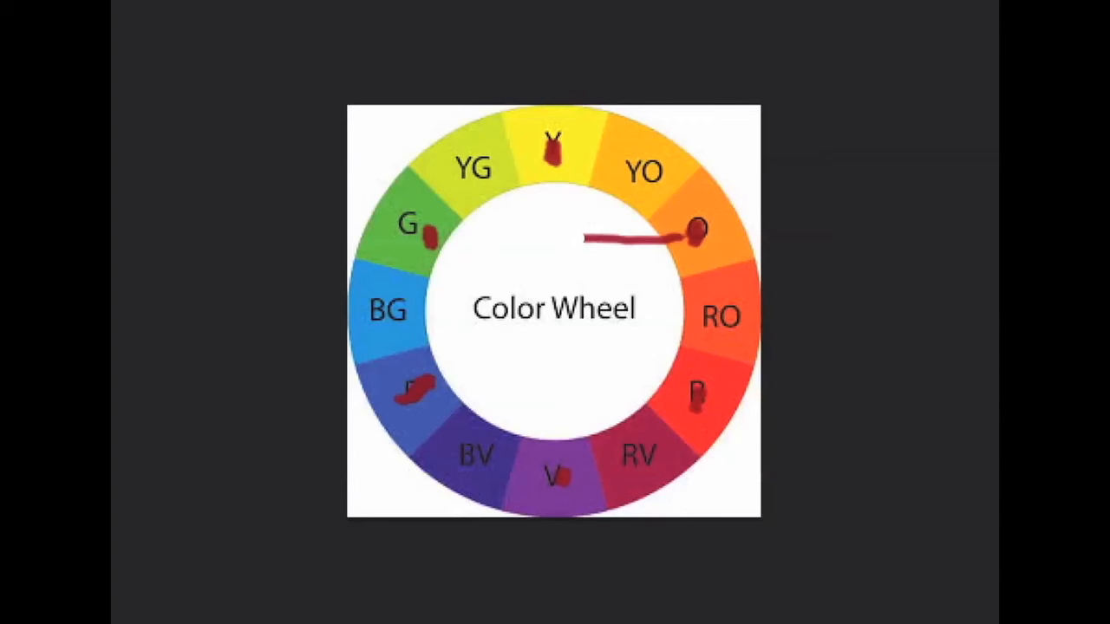
Draw a red stroke from orange toward green to begin the secondary triadic triangle.
{"action": "left_click_drag", "start_coordinate": [694, 229], "coordinate": [558, 472]}
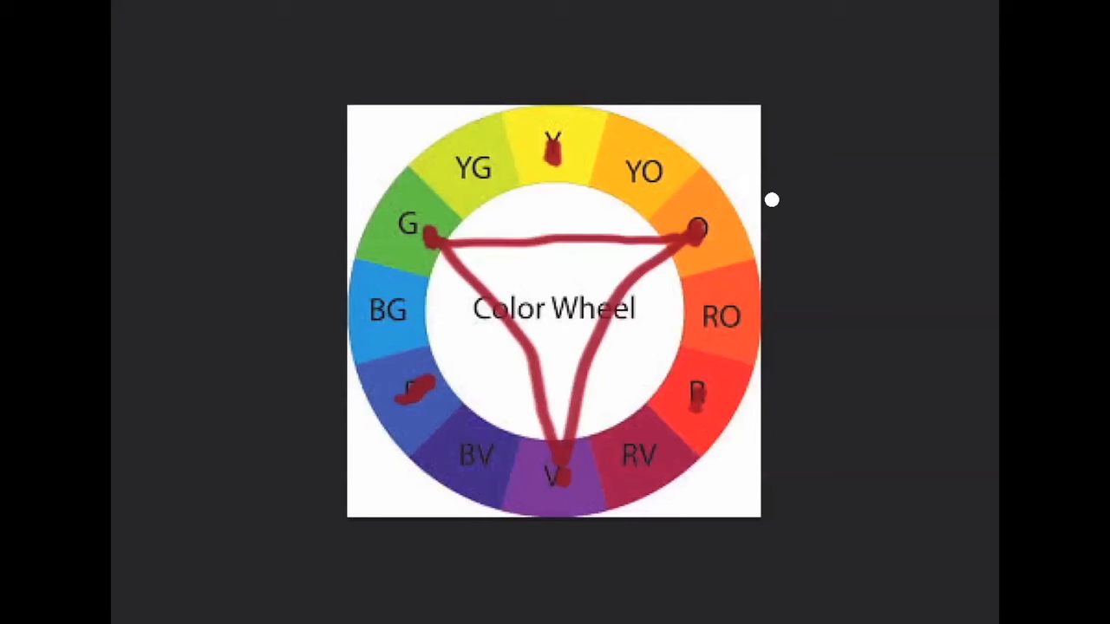
{"action": "mouse_move", "coordinate": [809, 232]}
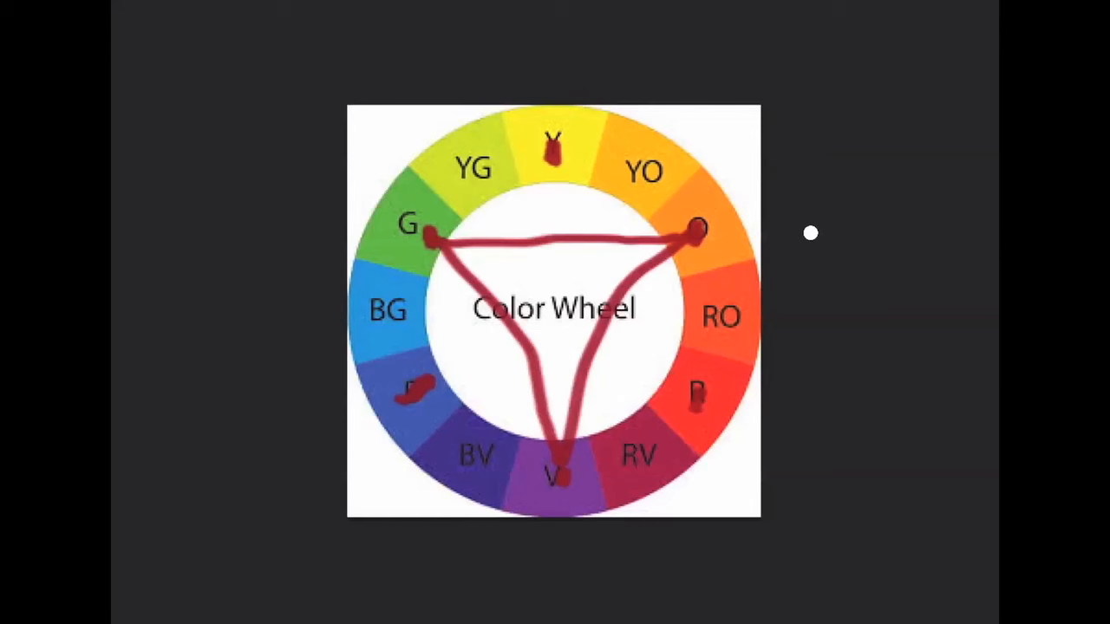
{"action": "mouse_move", "coordinate": [702, 3]}
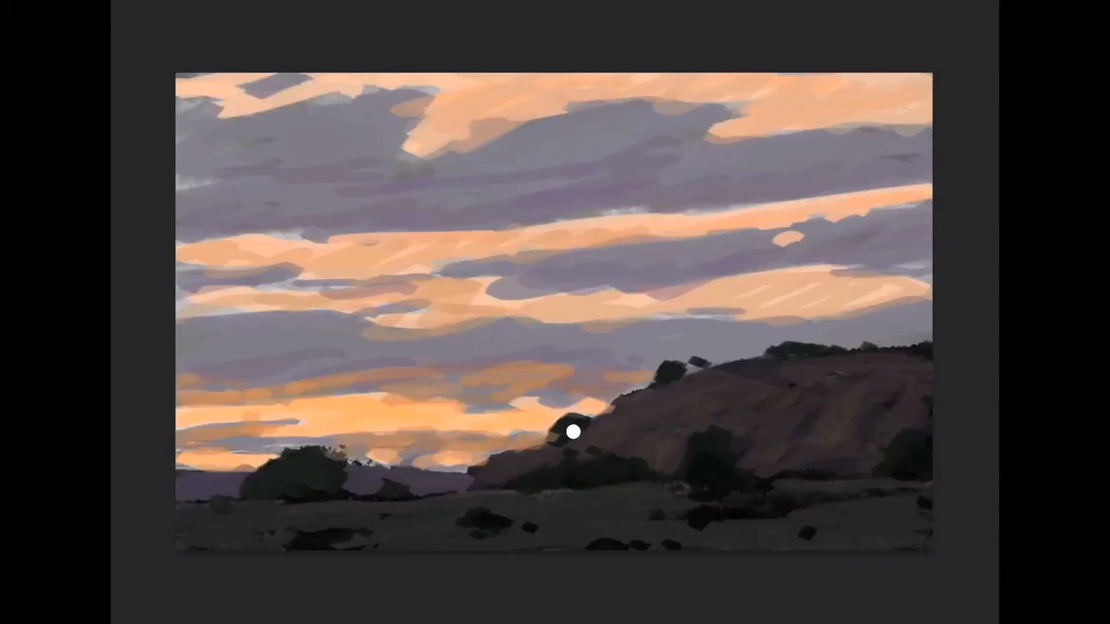
{"action": "mouse_move", "coordinate": [822, 462]}
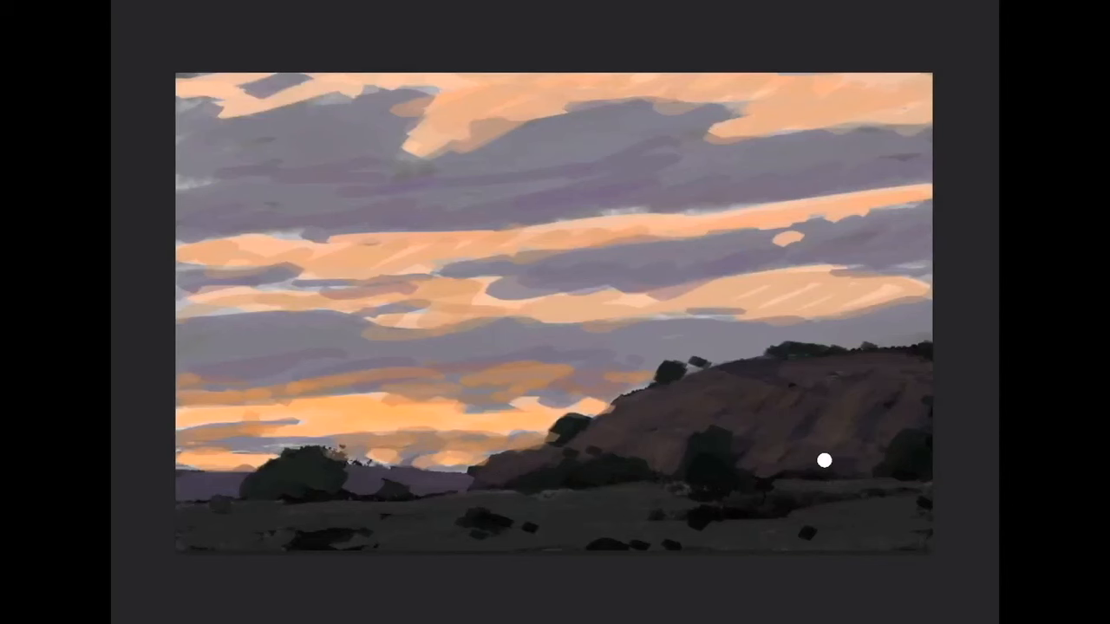
{"action": "mouse_move", "coordinate": [823, 405]}
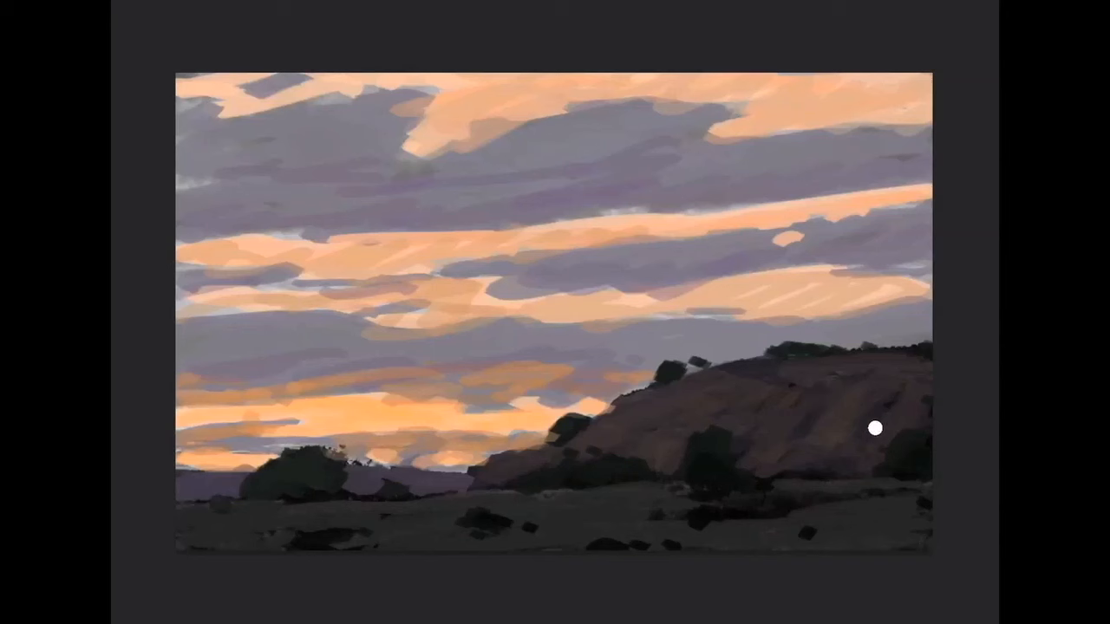
{"action": "mouse_move", "coordinate": [864, 489]}
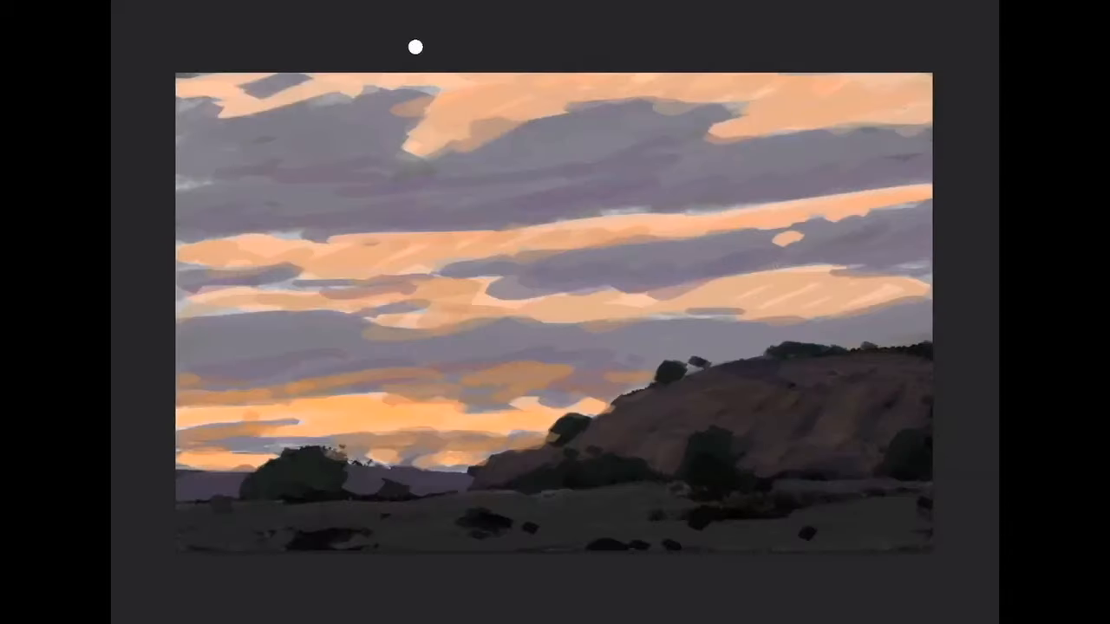
{"action": "mouse_move", "coordinate": [735, 493]}
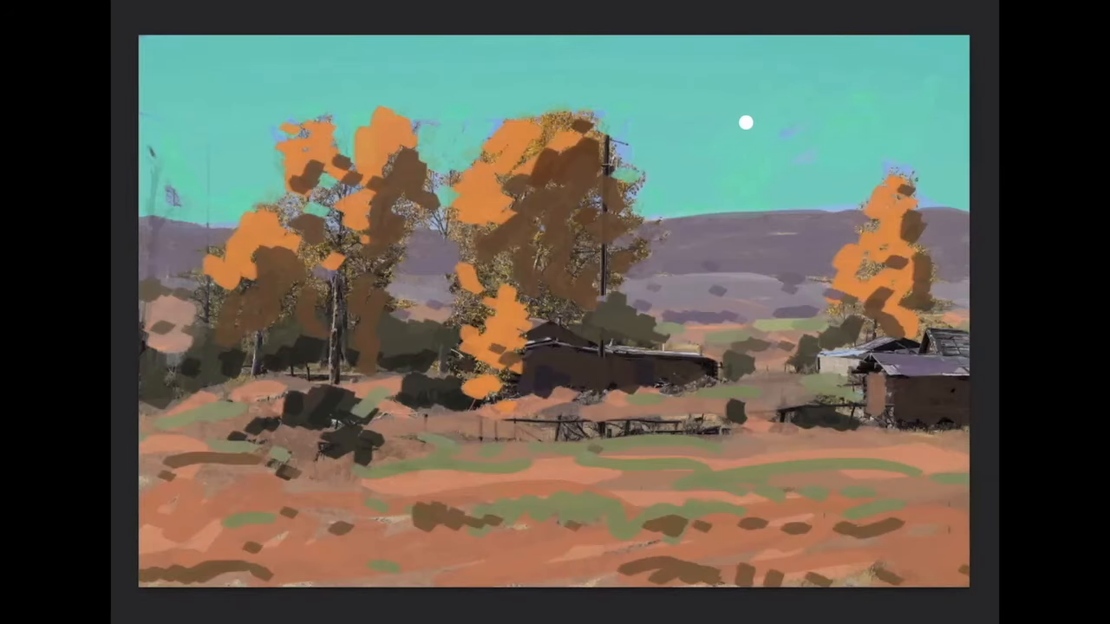
{"action": "mouse_move", "coordinate": [741, 258]}
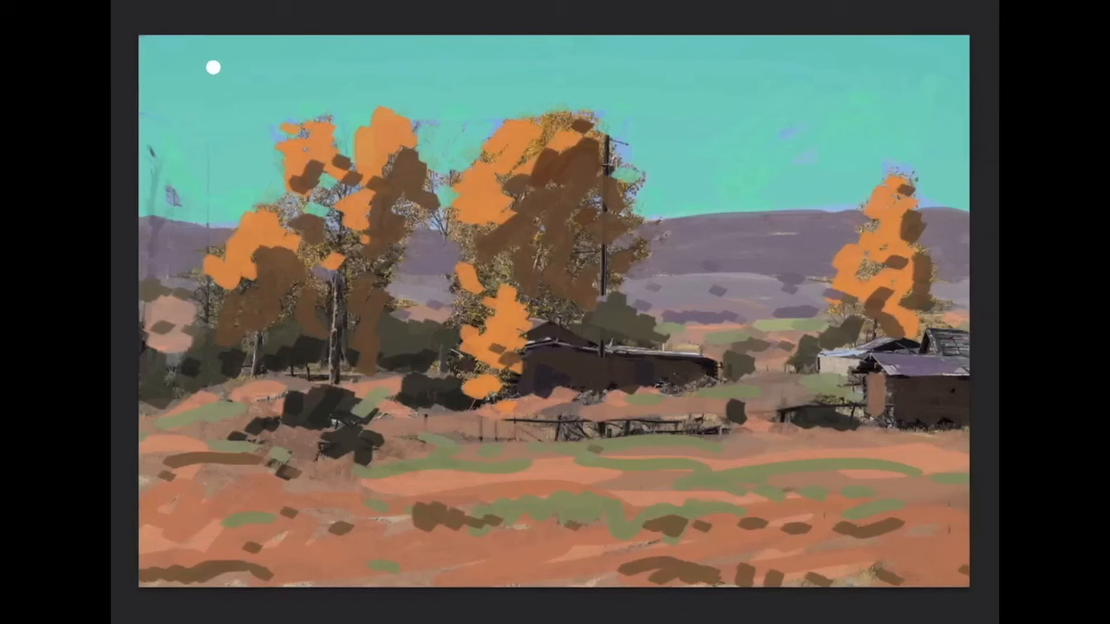
Outline a rectangular crop from the upper-left sky to the lower-right foreground of the autumn painting.
{"action": "left_click_drag", "start_coordinate": [211, 66], "coordinate": [524, 555]}
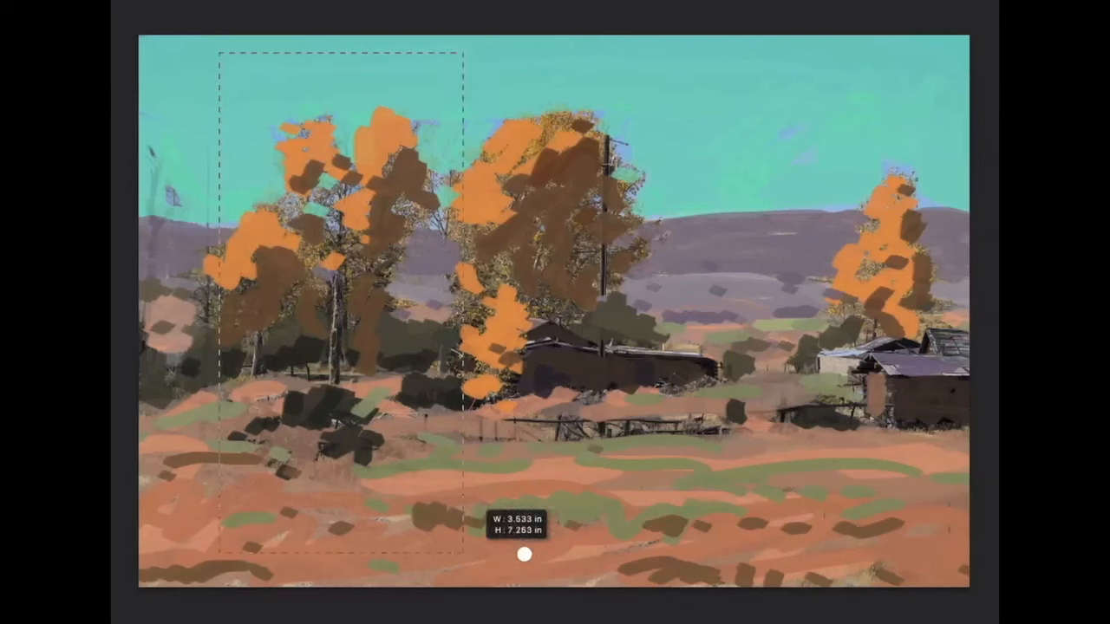
{"action": "left_click_drag", "start_coordinate": [524, 554], "coordinate": [909, 568]}
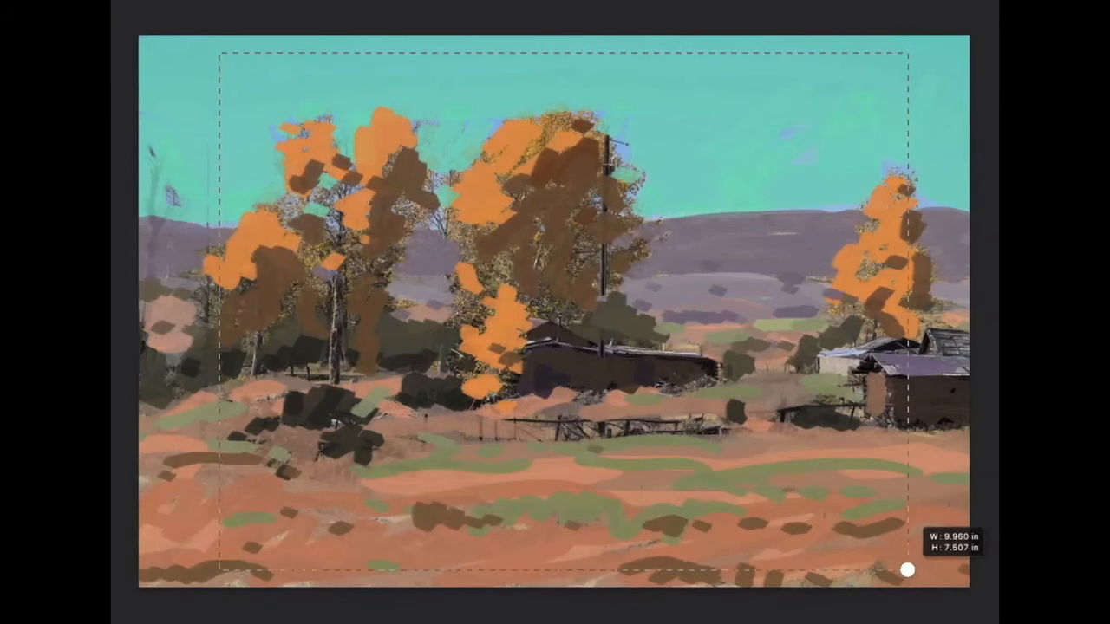